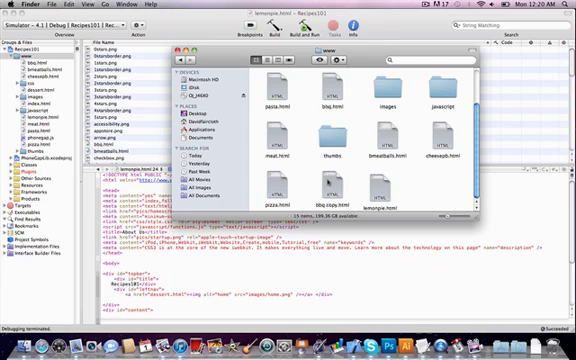
# Duplicate bbq.html in the www folder as the new lemonpie.html page
pyautogui.click(325, 188)
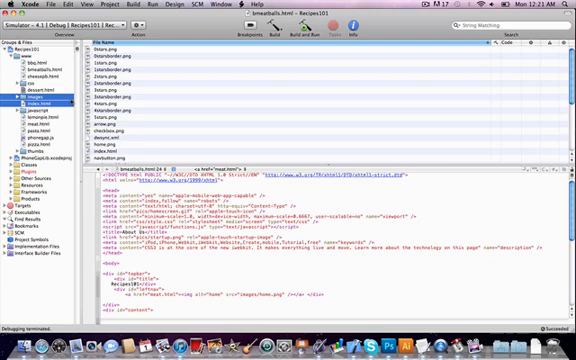
# Open lemonpie.html and scroll to its content div for the Lemon Pie recipe
pyautogui.click(29, 130)
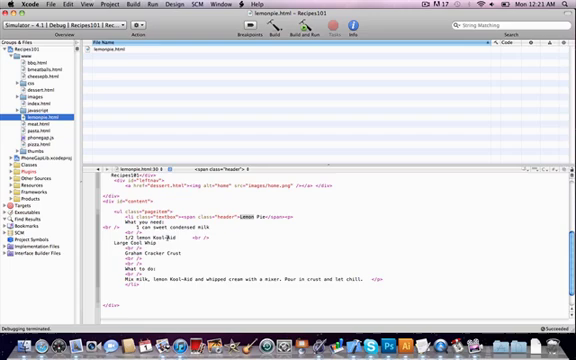
pyautogui.scroll(-3)
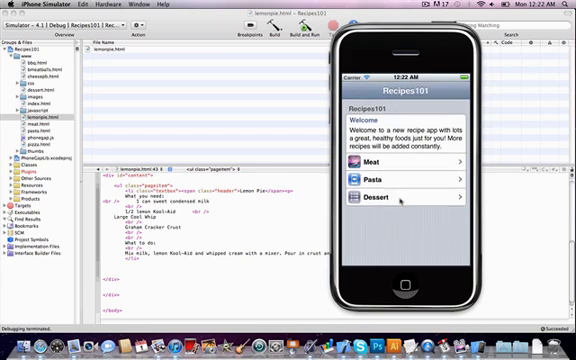
# In the simulator, open the Meat category, then try Pecan Pie and Spaghetti Tocos
pyautogui.click(405, 163)
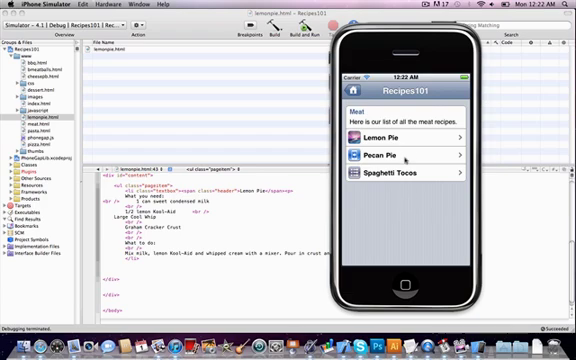
pyautogui.click(405, 154)
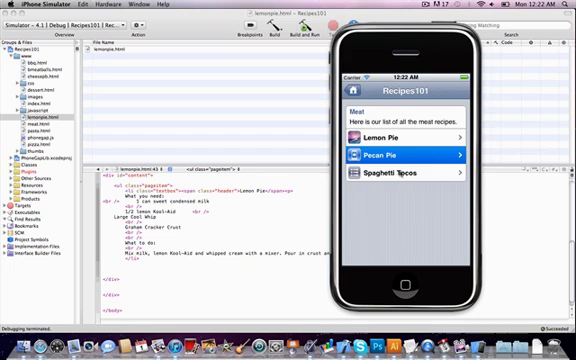
pyautogui.click(411, 174)
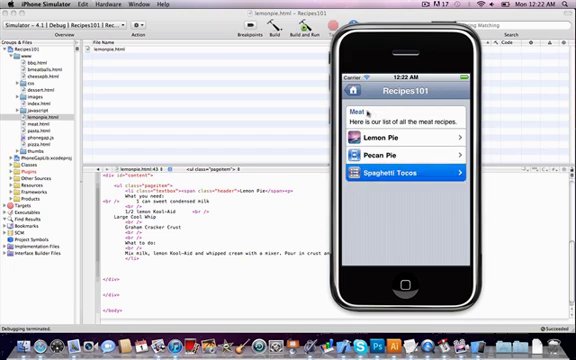